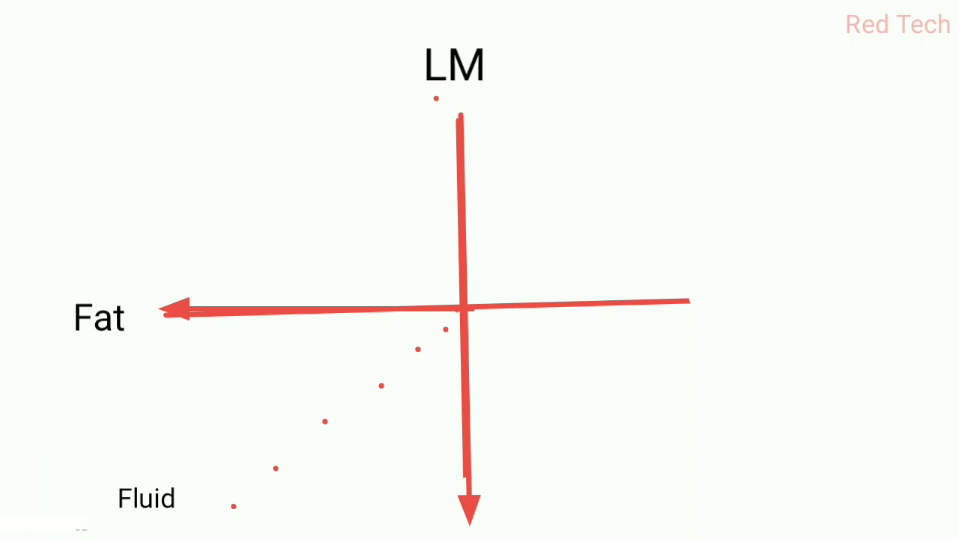
Draw a short red diagonal line to the lower right of the axes, below the Fat axis.
left_click_drag(658, 413, 773, 354)
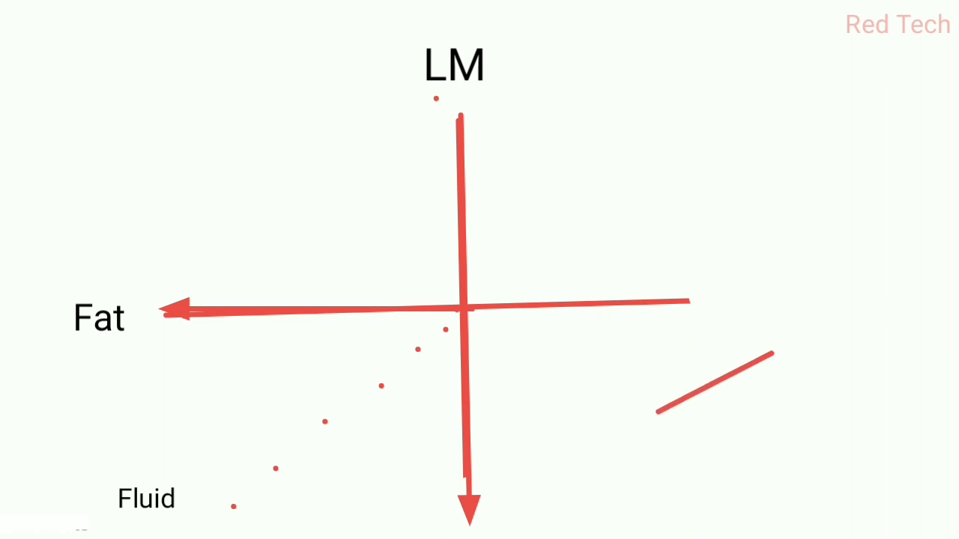